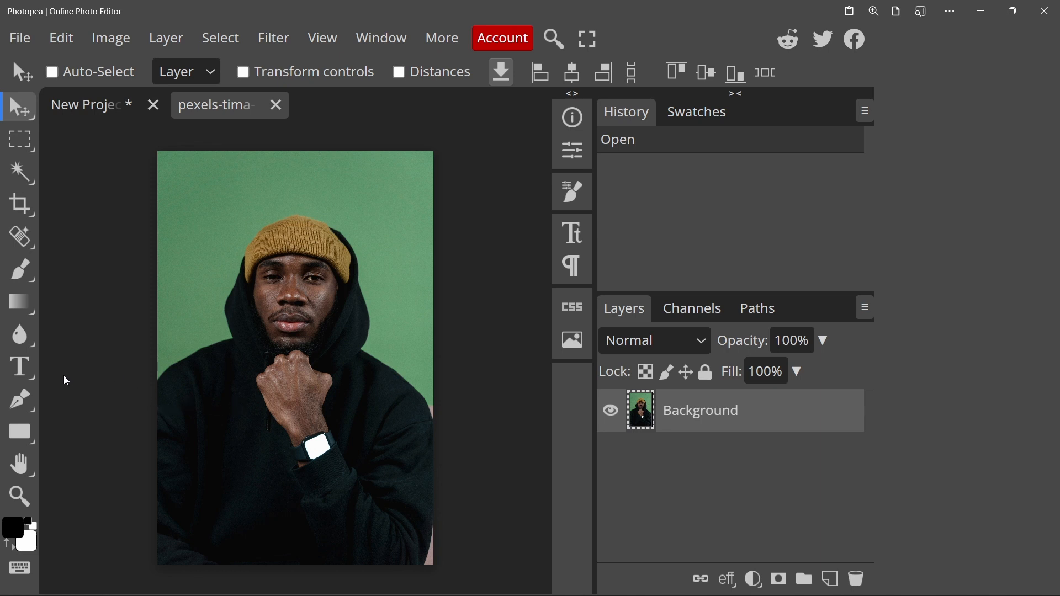
# Activate the Pen tool for drawing a path around the subject
pyautogui.click(21, 400)
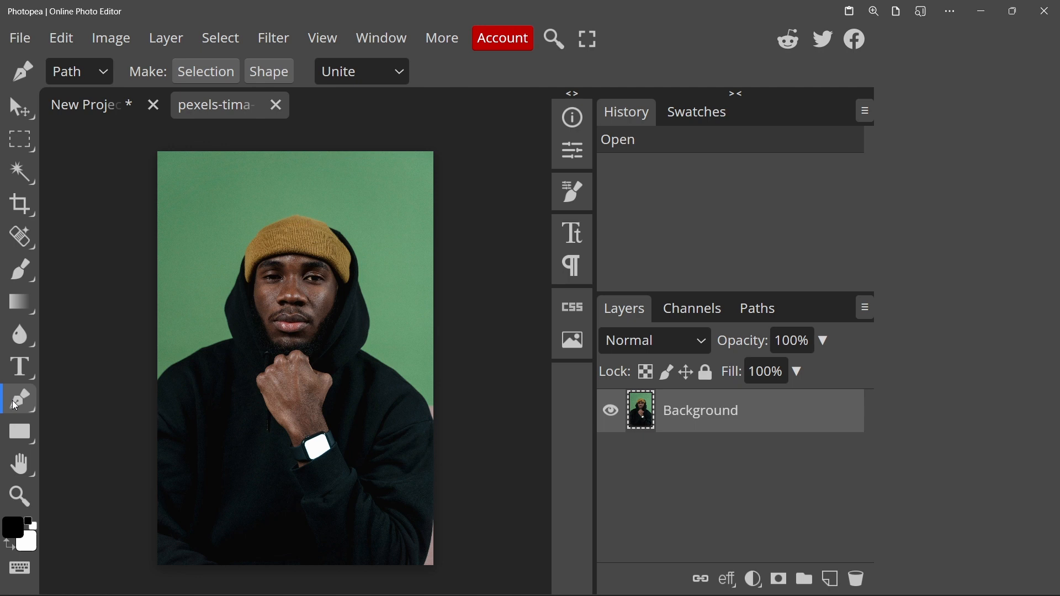
pyautogui.moveTo(162, 386)
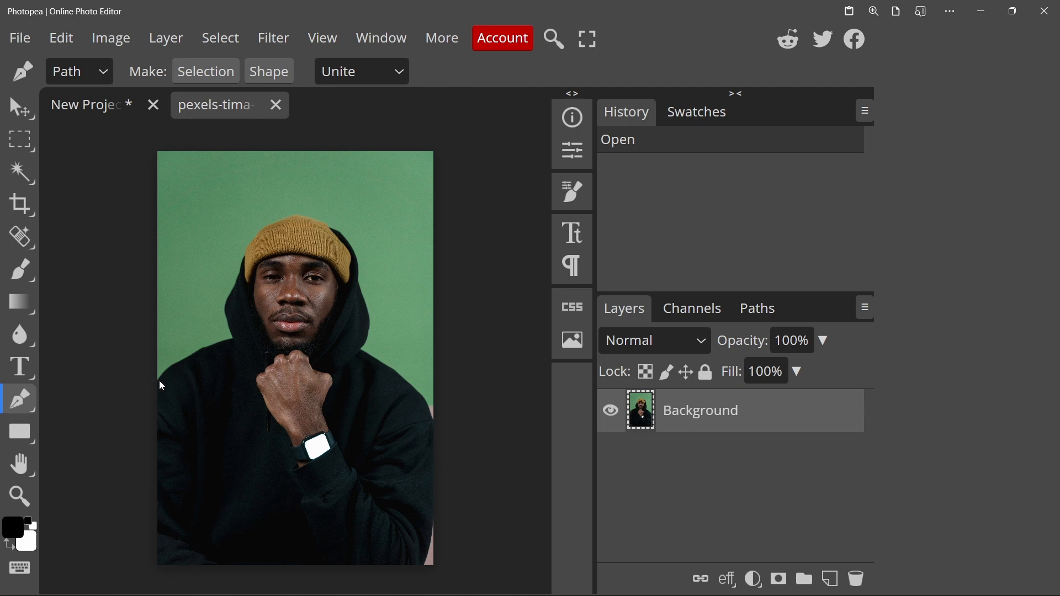
# Trace a closed path from the left shoulder up the hood and beanie around the man
pyautogui.click(157, 379)
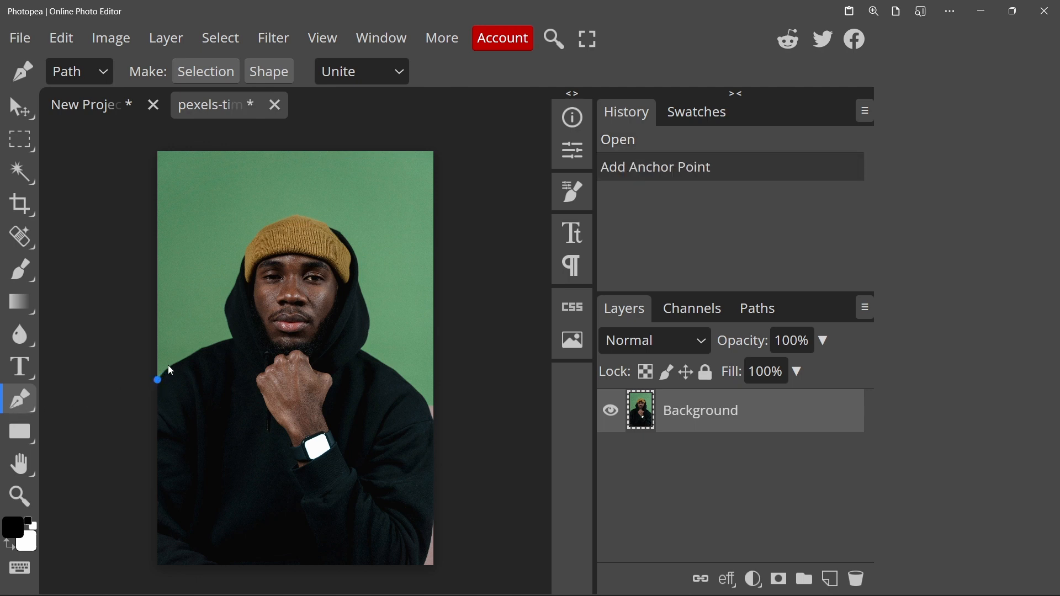
pyautogui.click(167, 365)
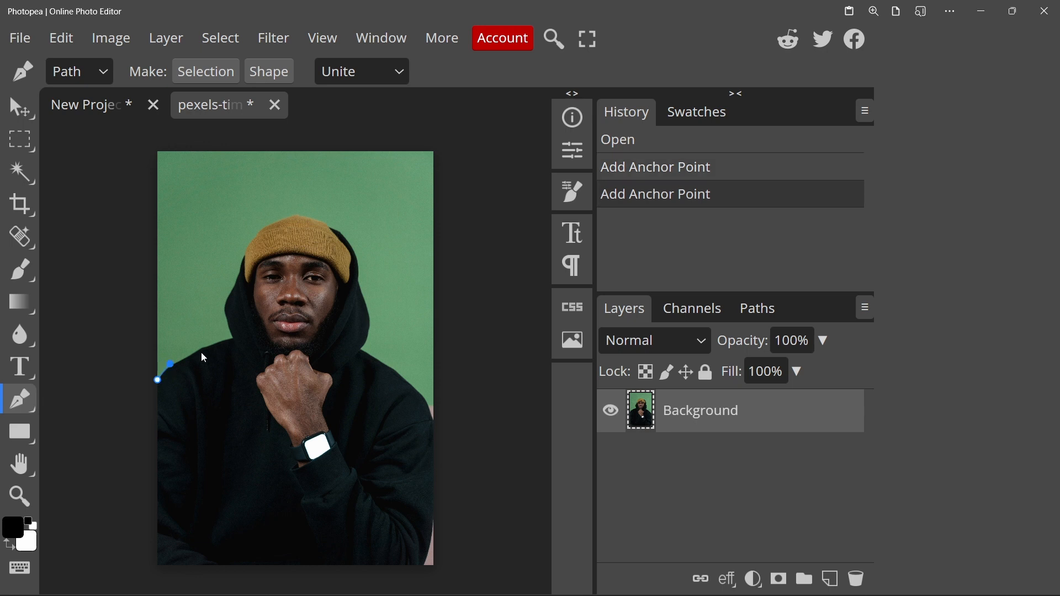
pyautogui.click(202, 347)
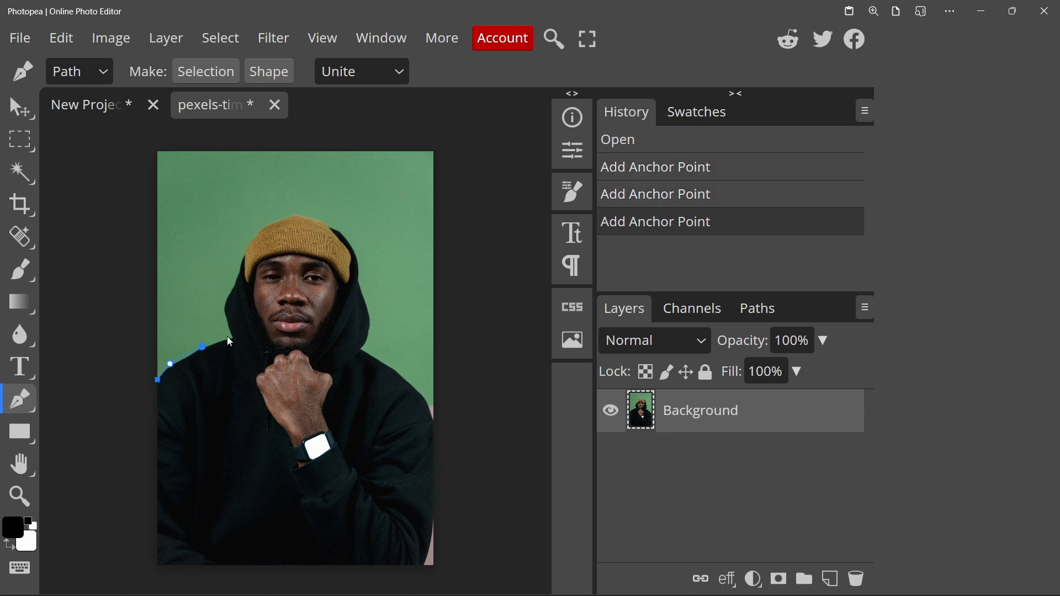
pyautogui.click(229, 338)
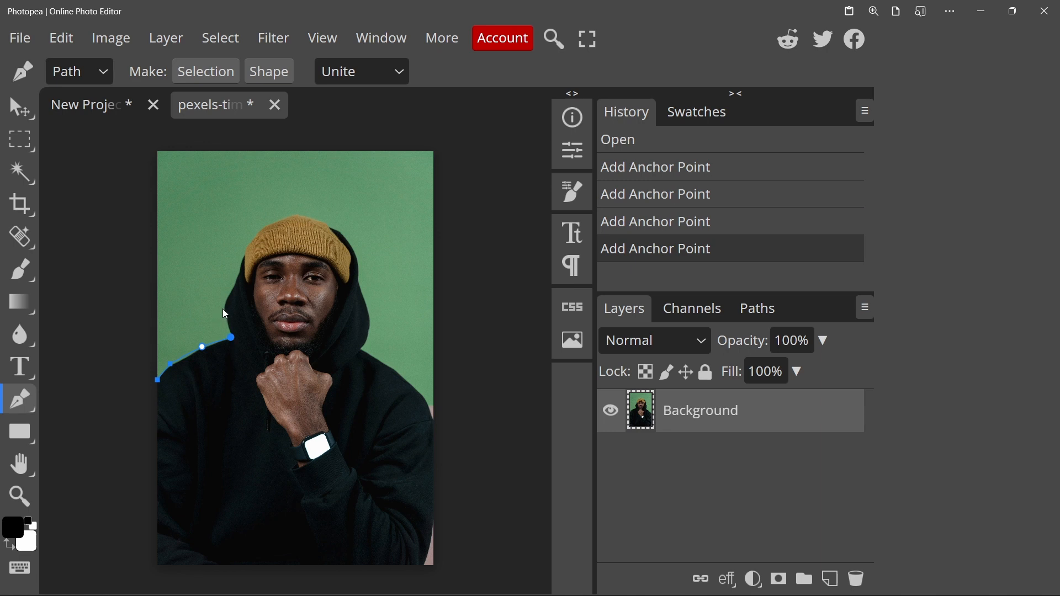
pyautogui.click(234, 286)
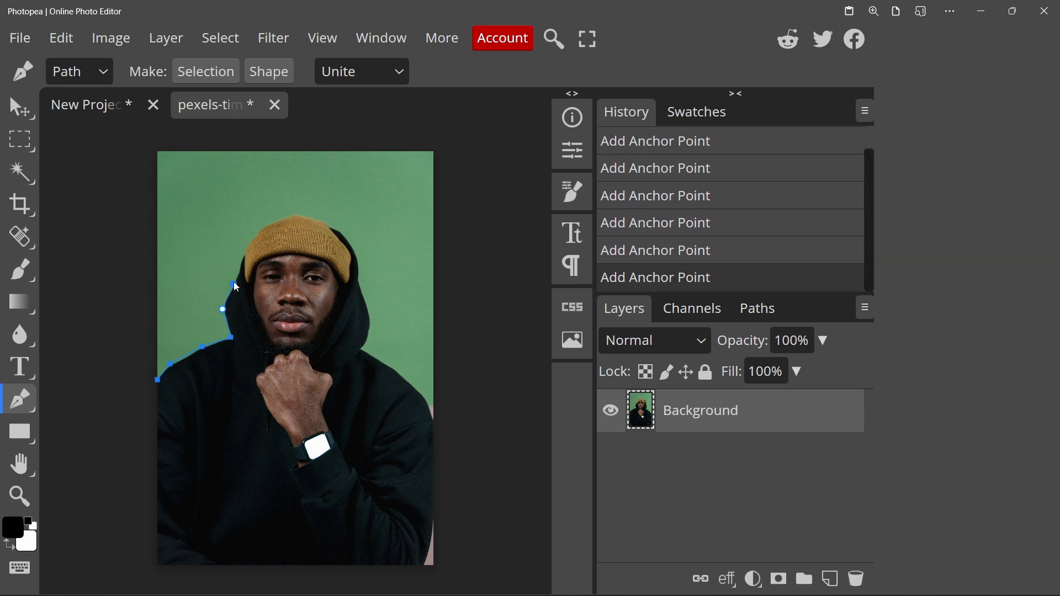
pyautogui.click(295, 218)
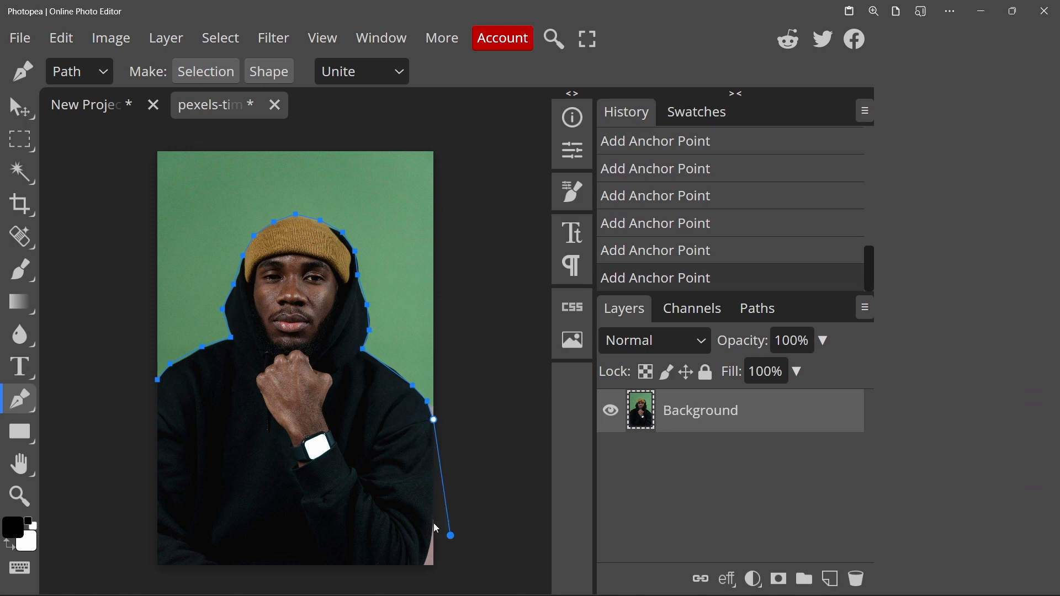
pyautogui.click(433, 419)
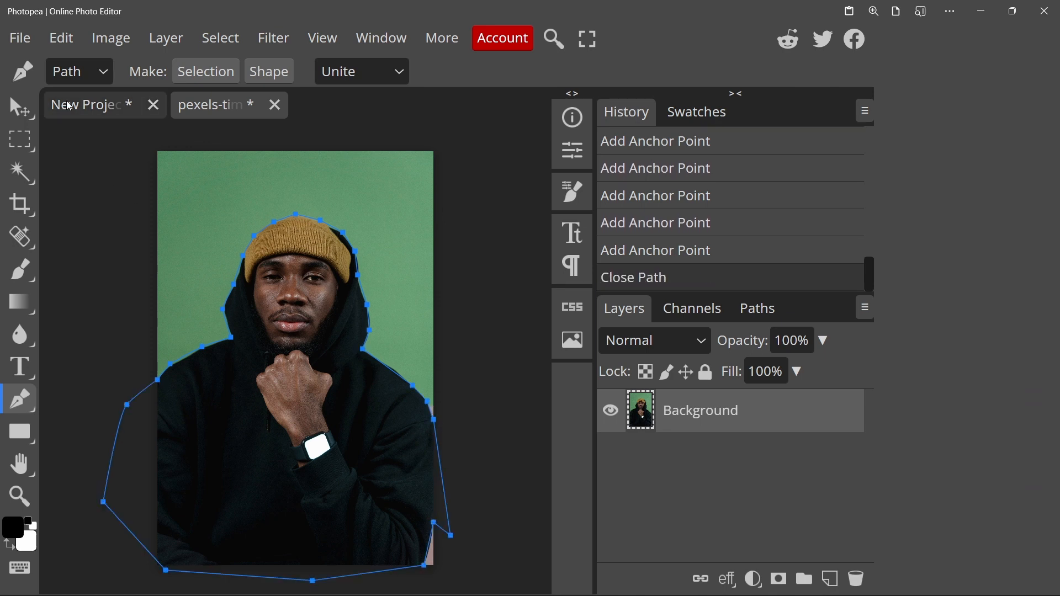
# Convert the finished path into an active selection via Make Selection and confirm
pyautogui.click(75, 71)
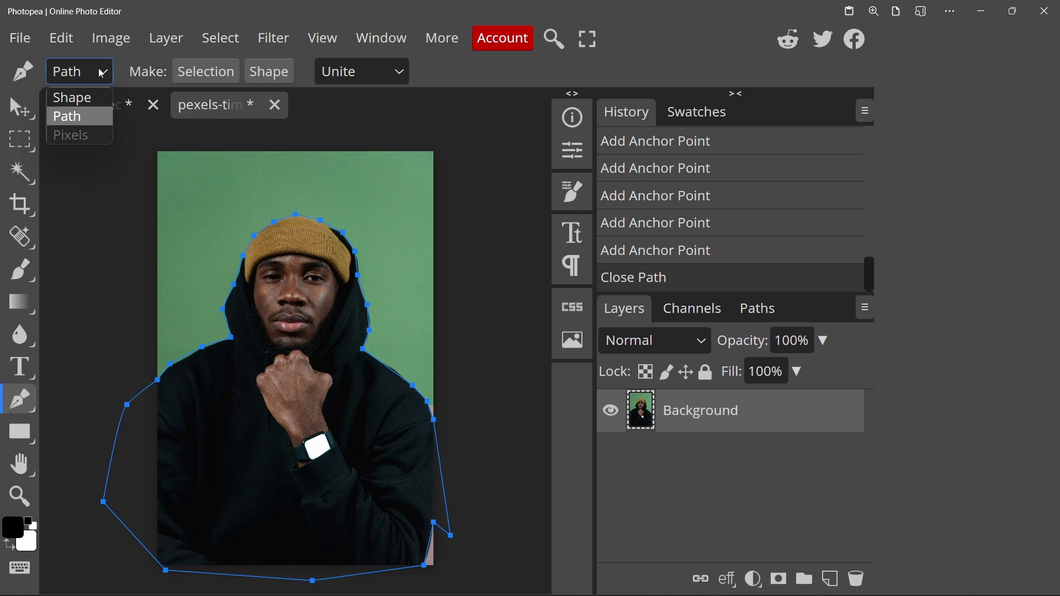
pyautogui.rightClick(352, 379)
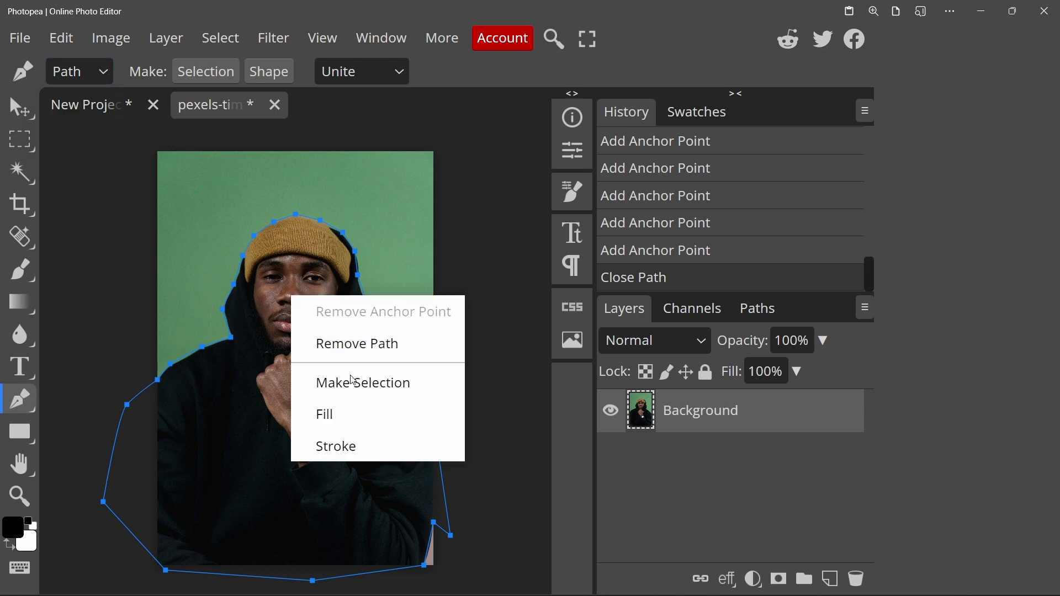
pyautogui.click(363, 382)
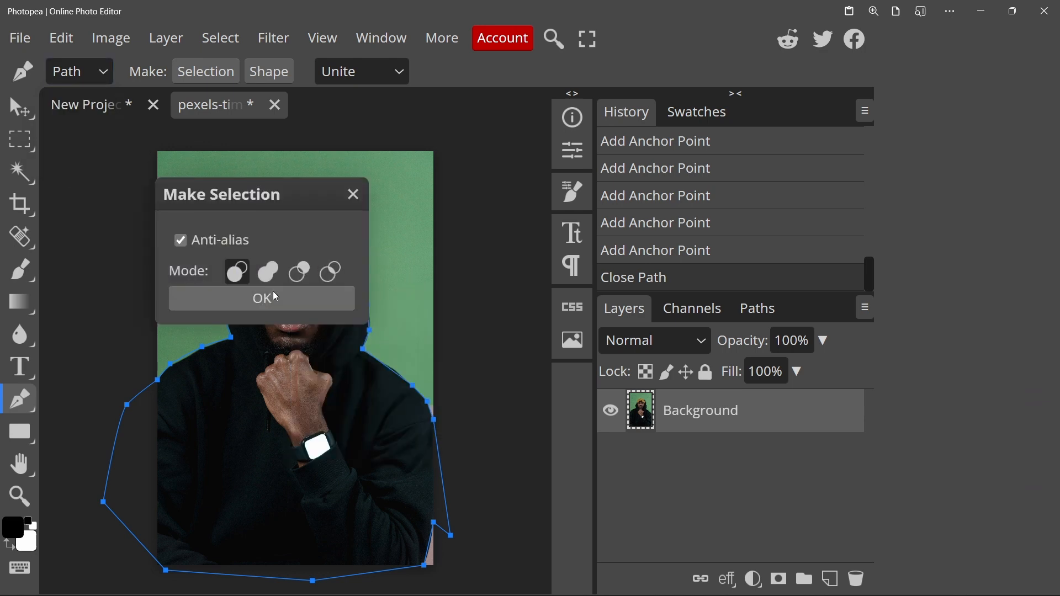
pyautogui.click(262, 298)
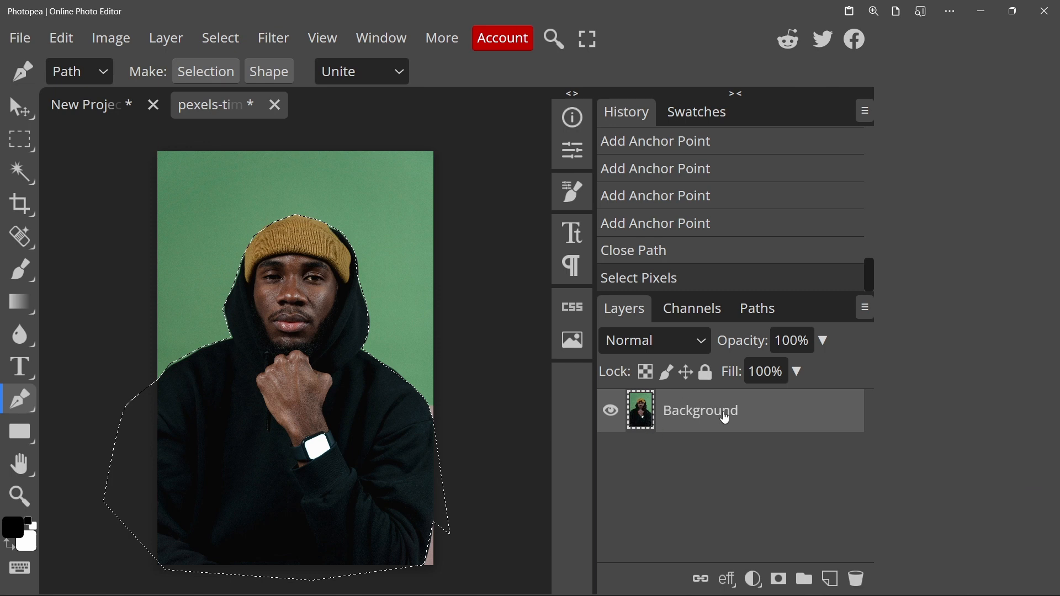
pyautogui.moveTo(759, 421)
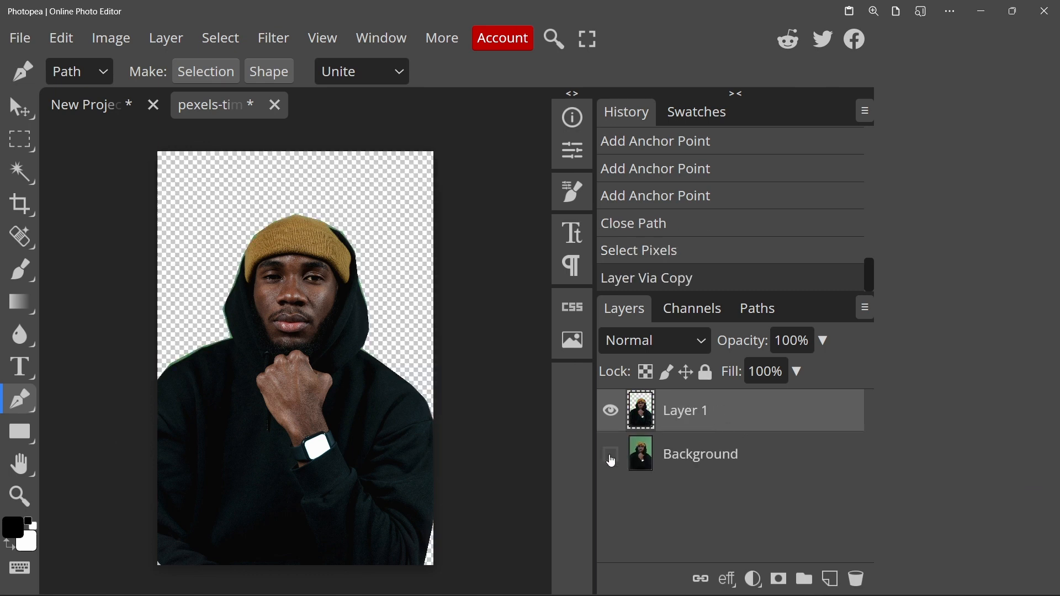
# Hide the green Background layer with its eye icon, leaving the man on transparency
pyautogui.click(609, 454)
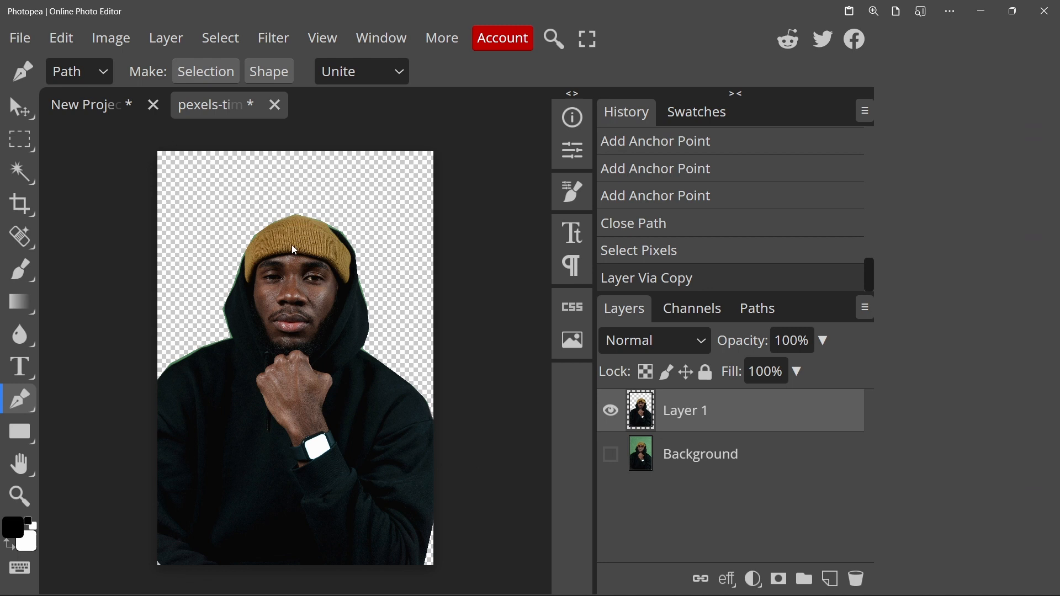
pyautogui.moveTo(385, 292)
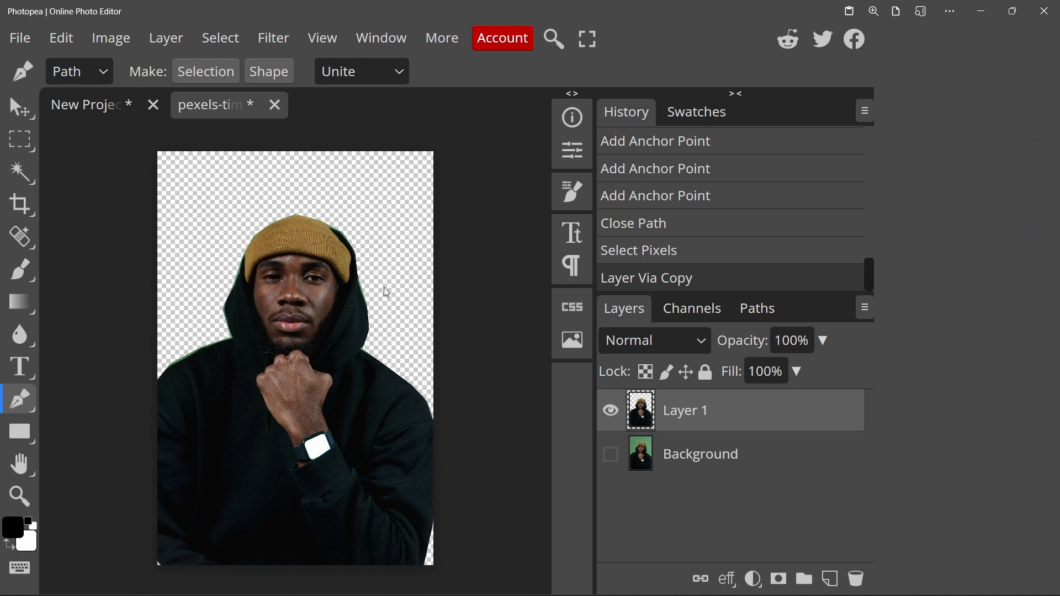